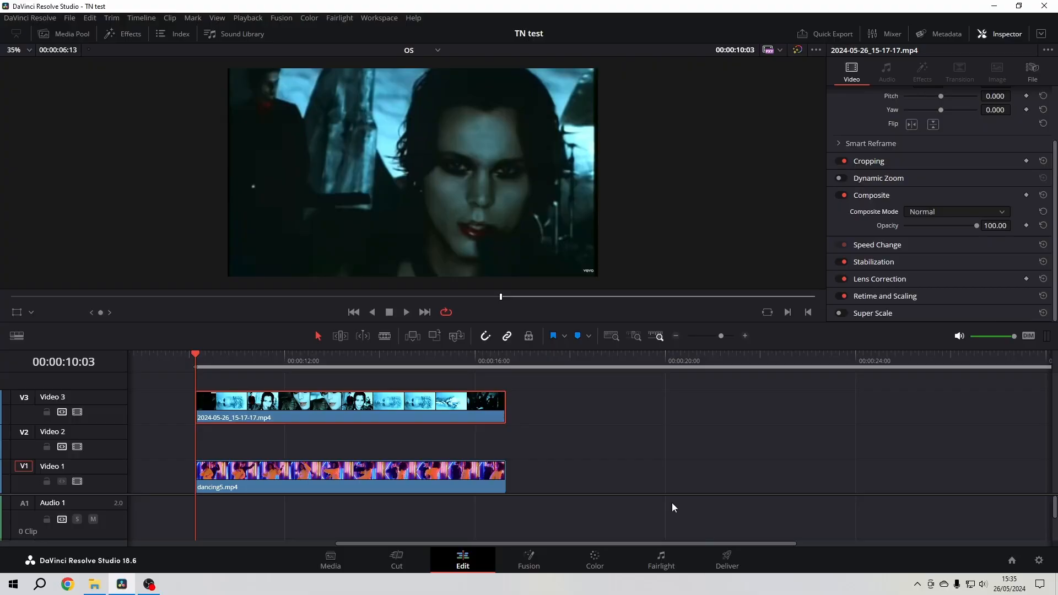
mouse_move(701, 536)
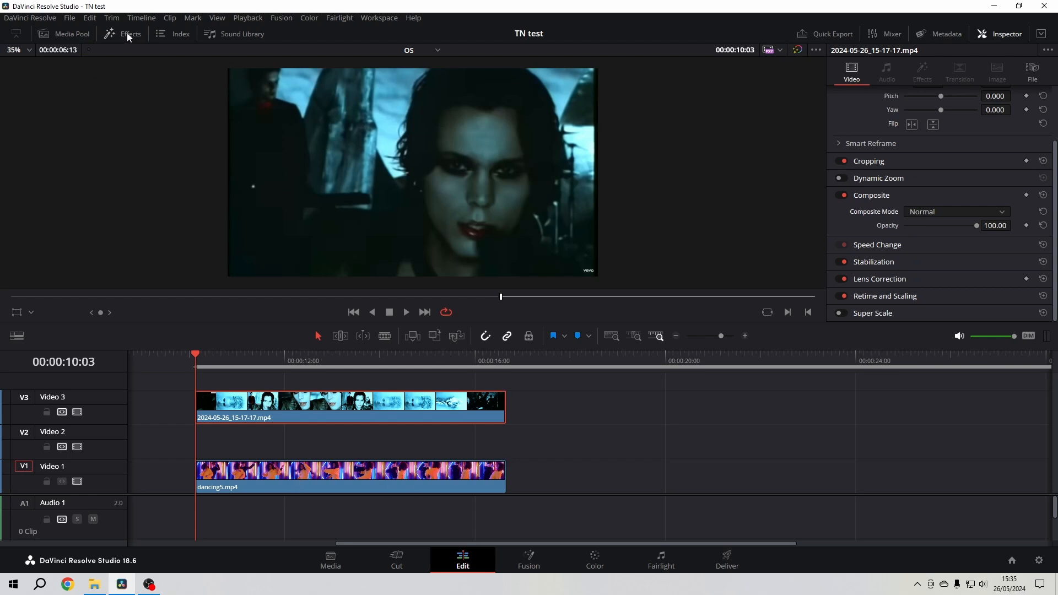
- Place a Solid Color generator on Video 2 between the two clips
click(131, 34)
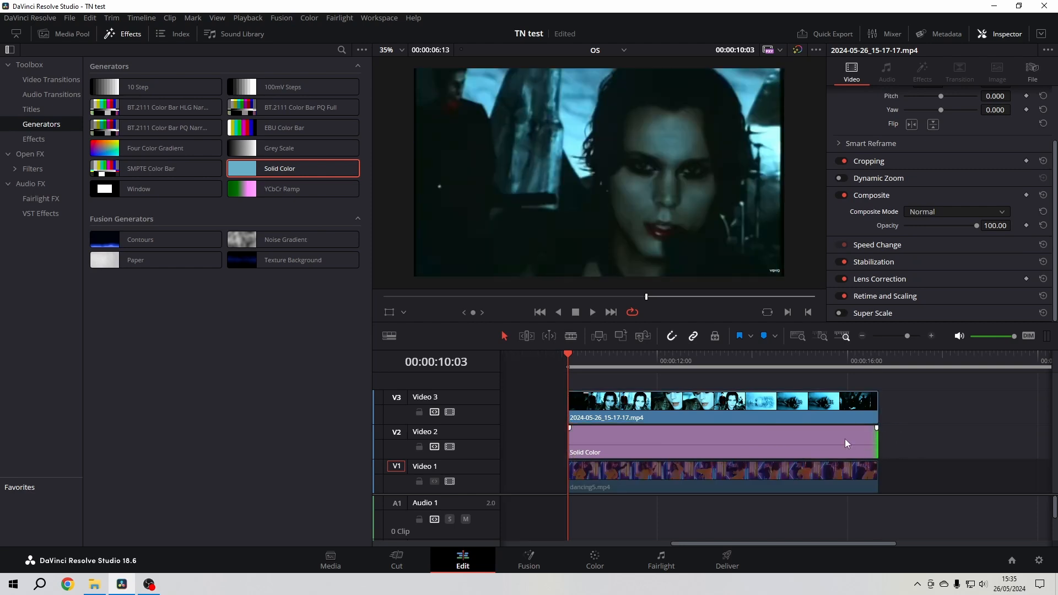
click(122, 34)
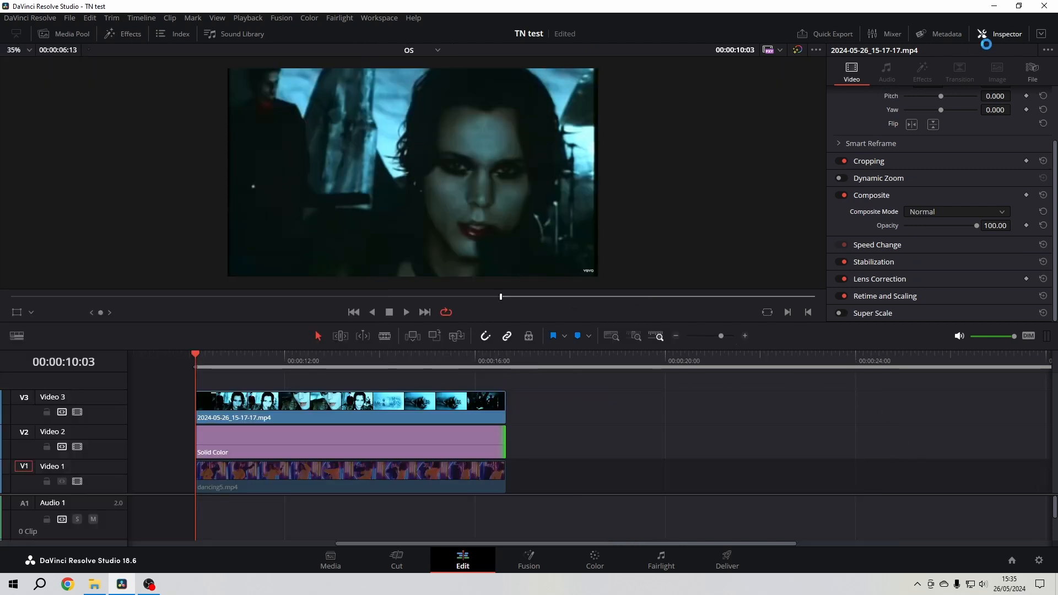
- Give the top V3 clip a new composite mode from the Inspector
click(350, 401)
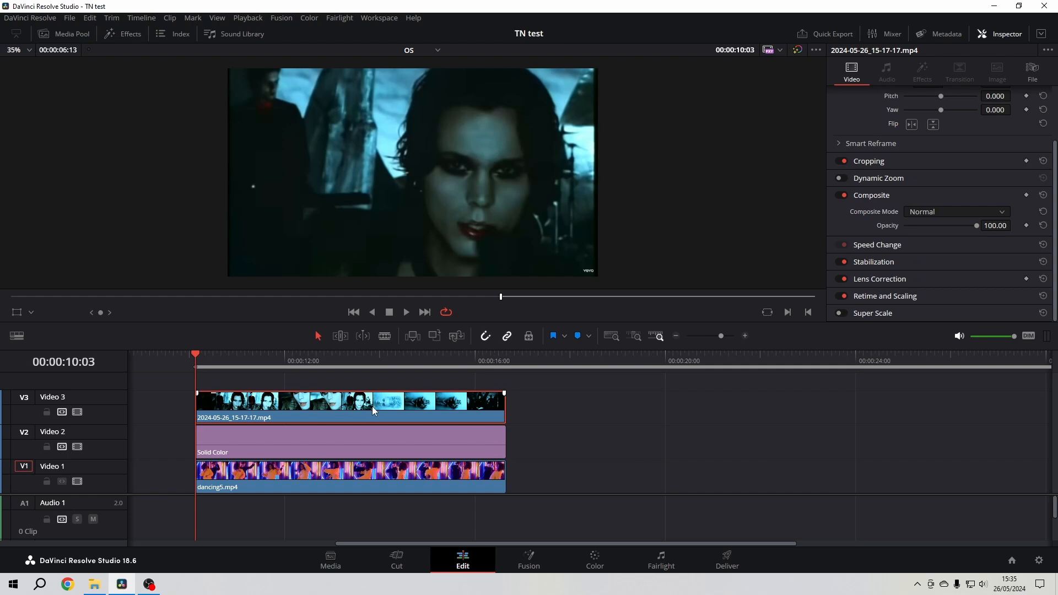
mouse_move(383, 414)
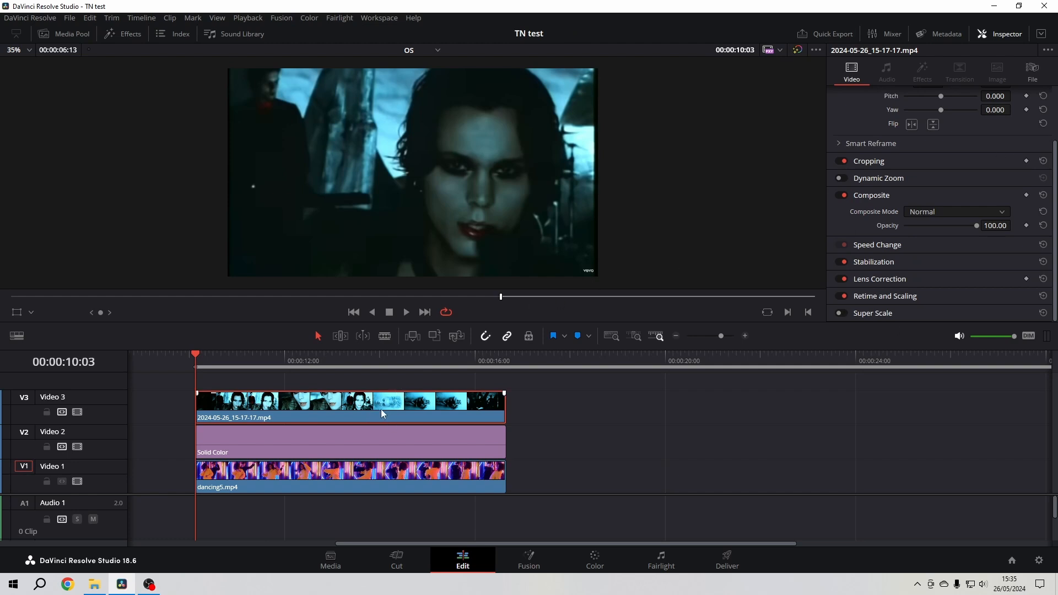
mouse_move(310, 410)
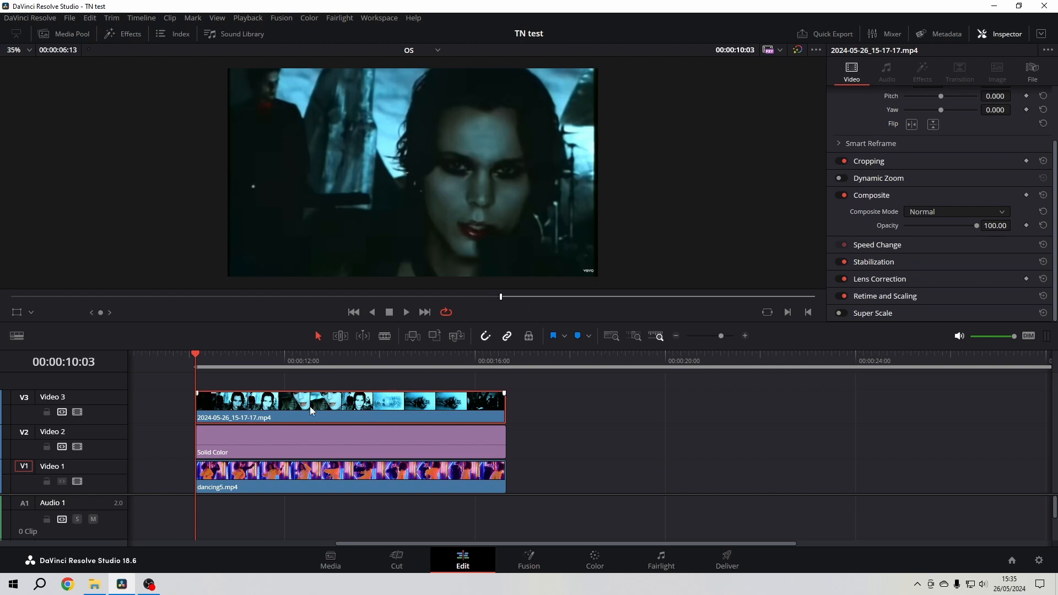
mouse_move(983, 304)
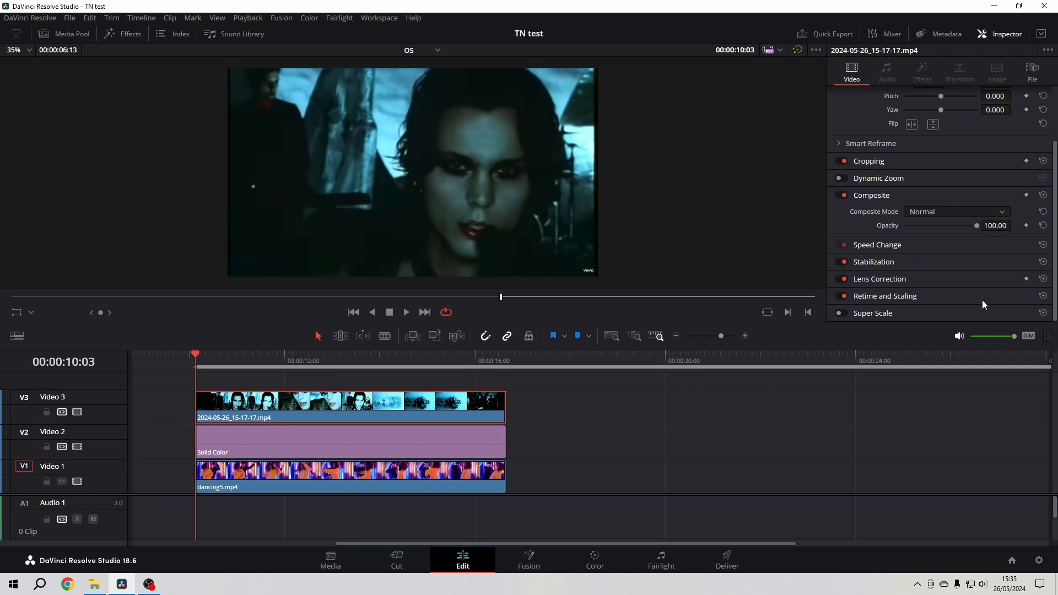
mouse_move(942, 215)
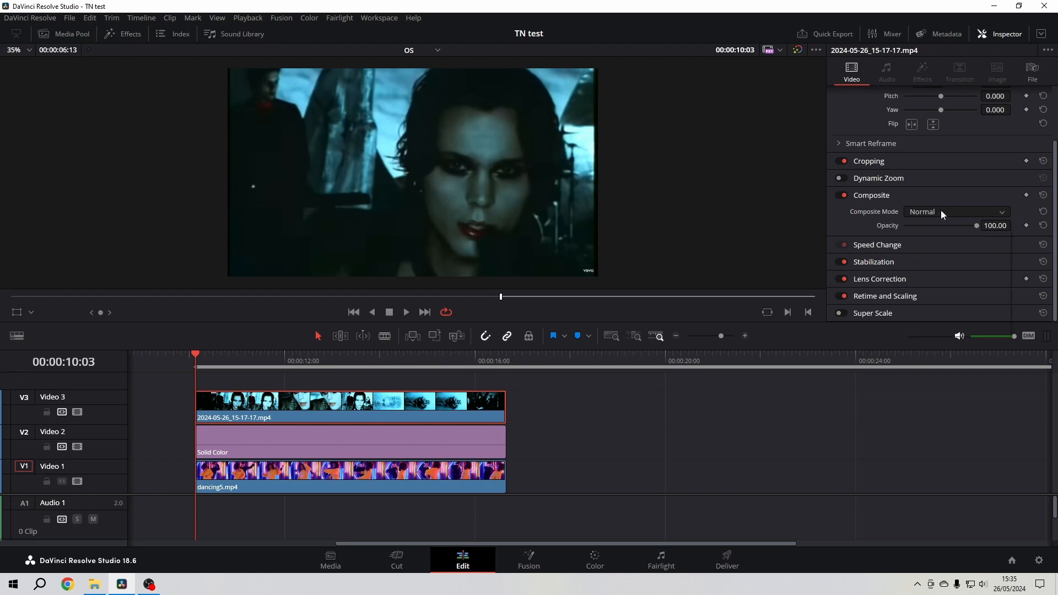
click(954, 212)
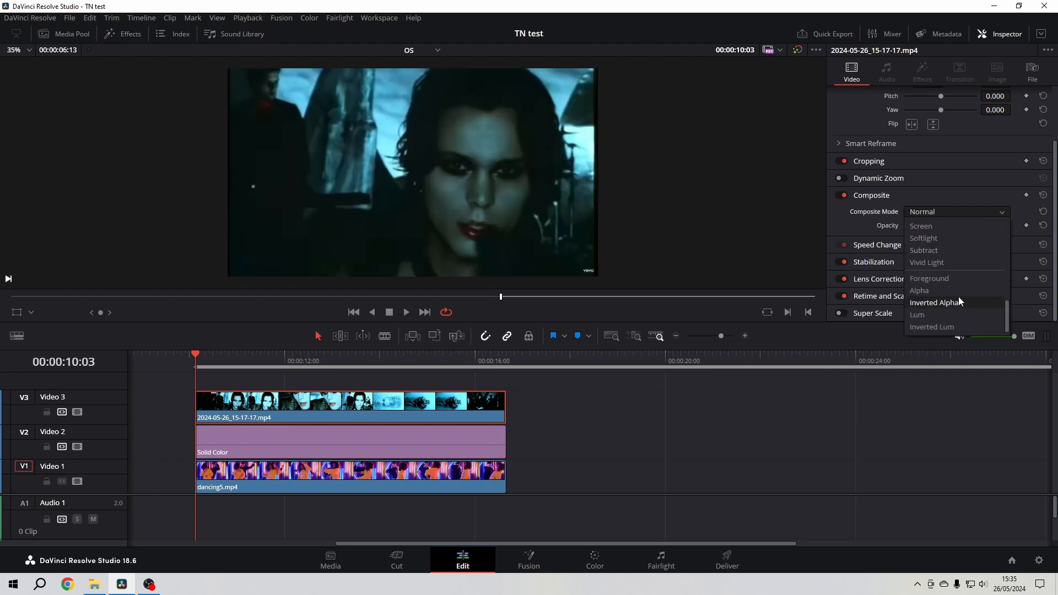
click(928, 277)
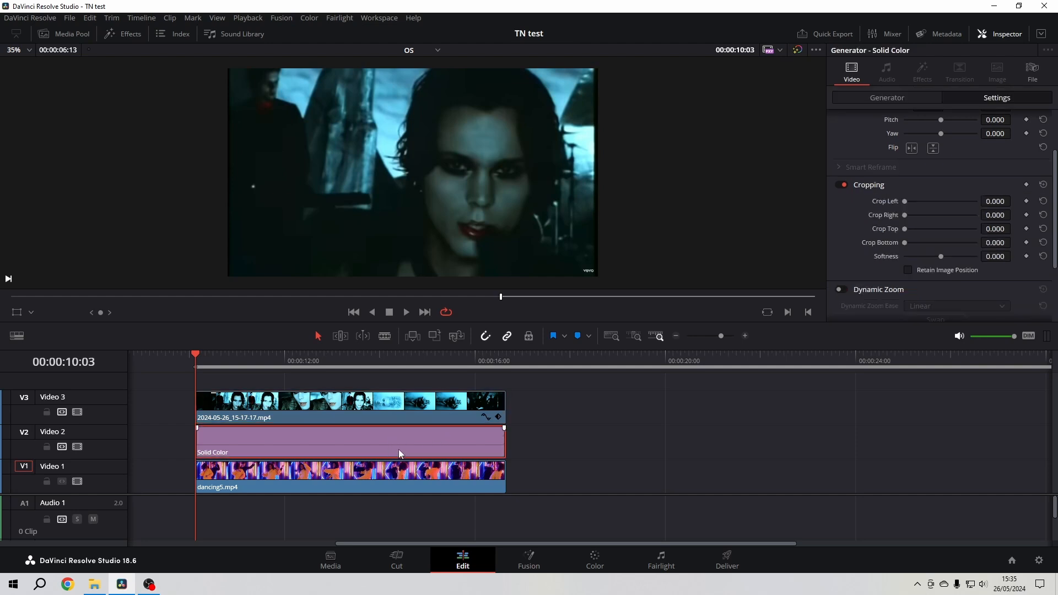
- Set the Solid Color clip's composite mode to Alpha
scroll(up, 3)
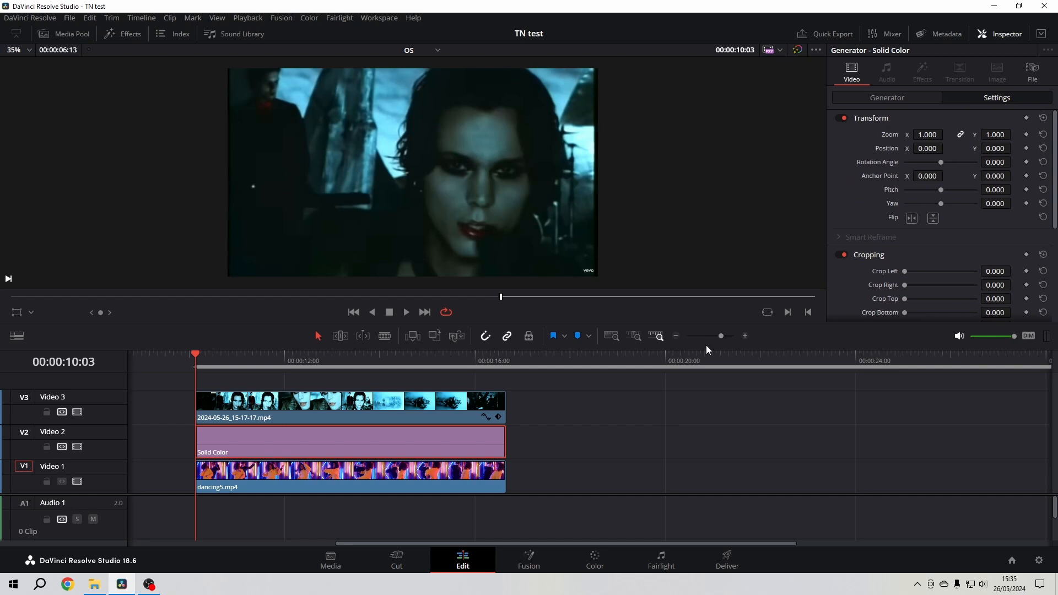
mouse_move(710, 399)
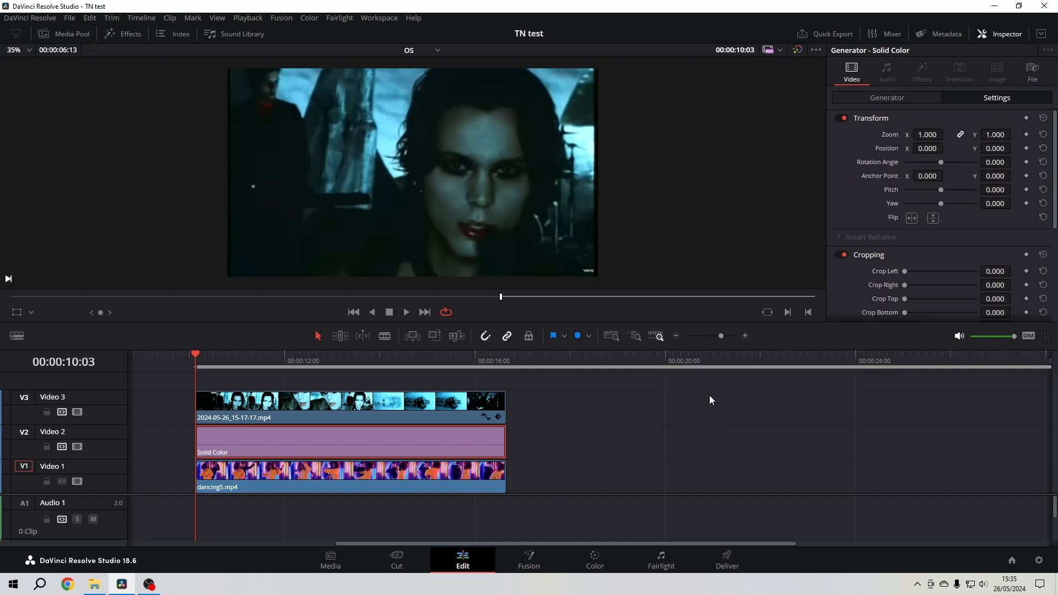
scroll(down, 3)
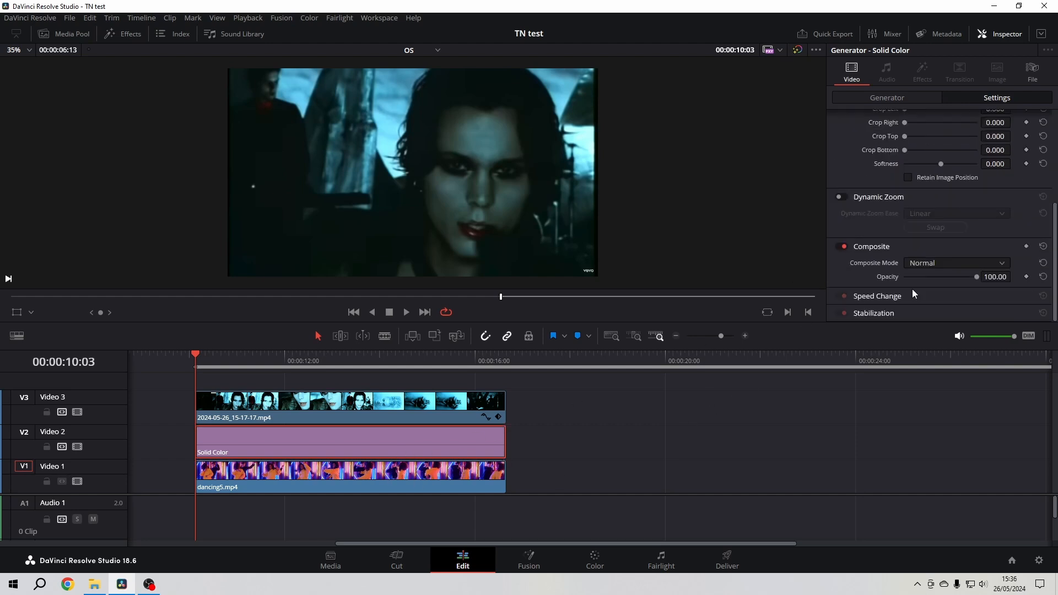
click(954, 262)
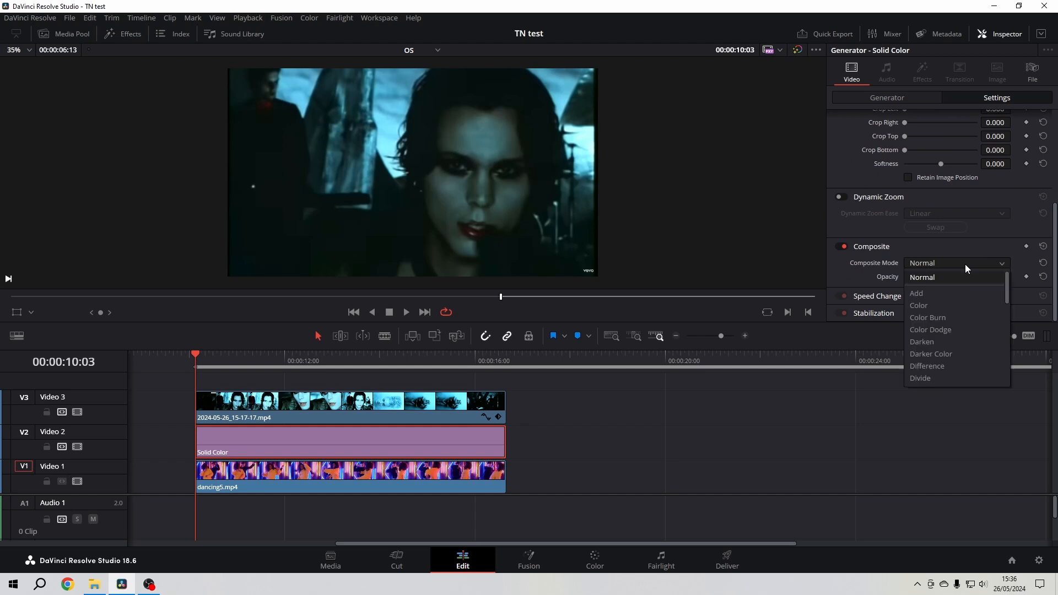
scroll(down, 3)
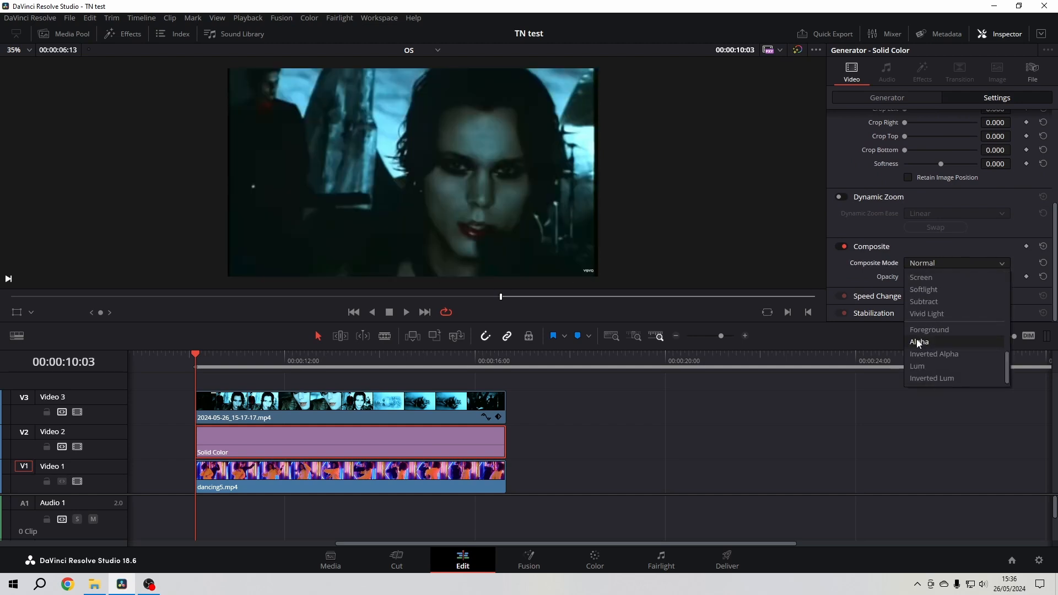
click(919, 342)
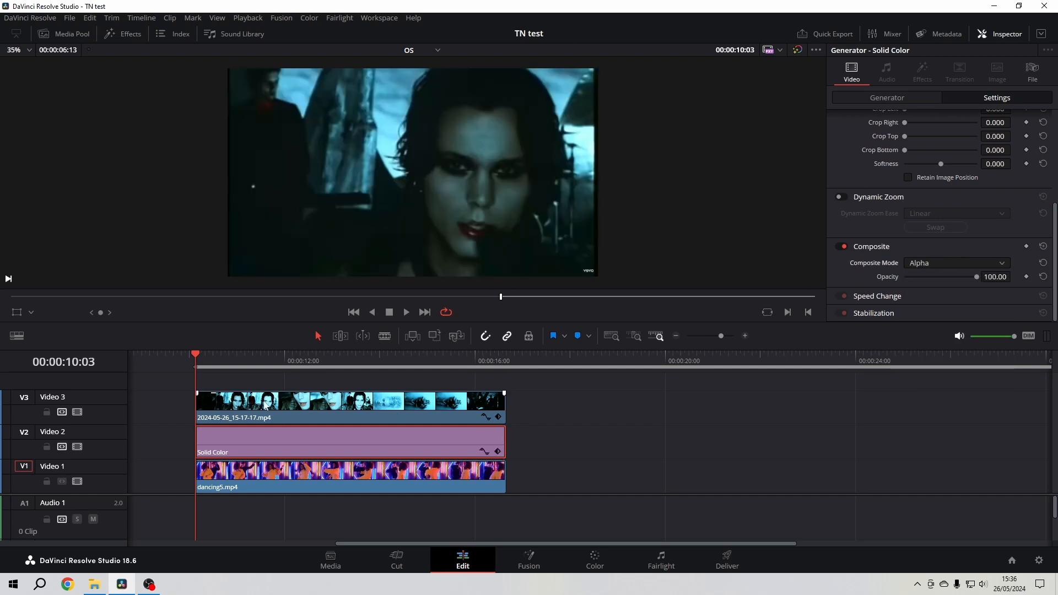
mouse_move(13, 330)
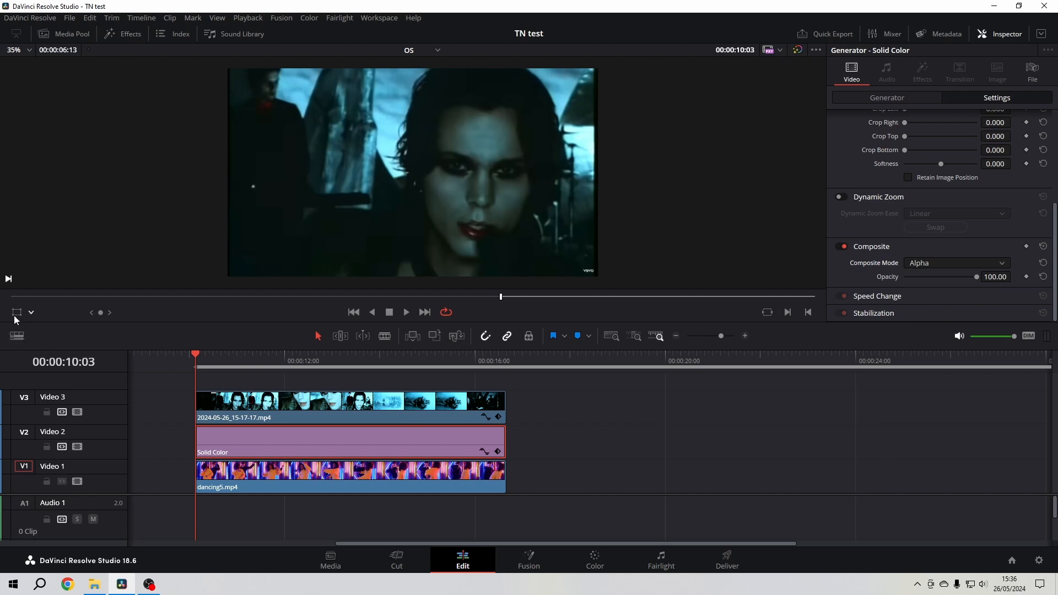
mouse_move(17, 312)
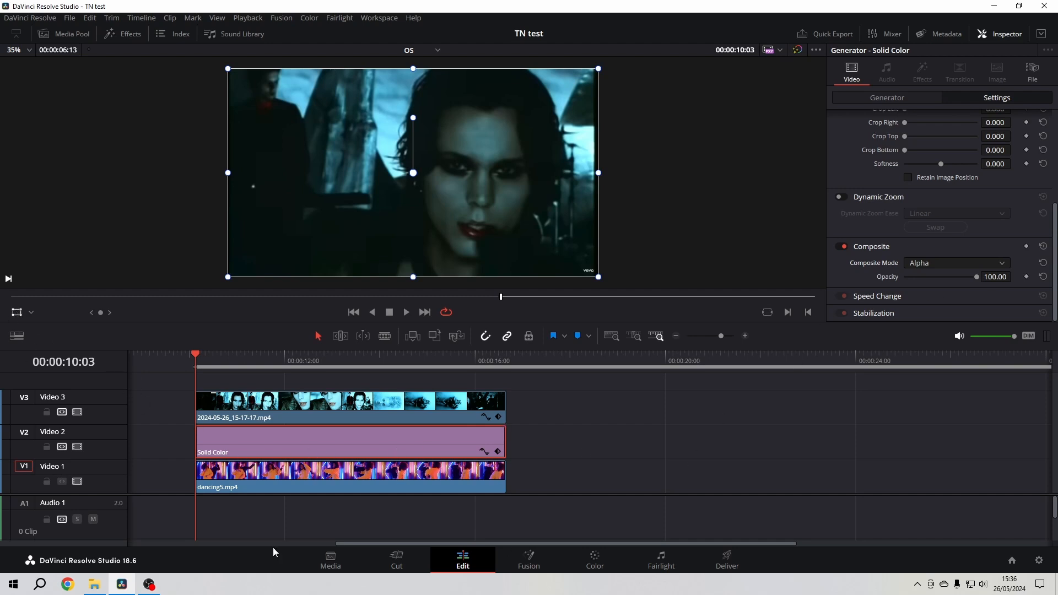
- Transform the Solid Color matte to Zoom 1.39, Position X 672 and Rotation 61.1°
scroll(up, 3)
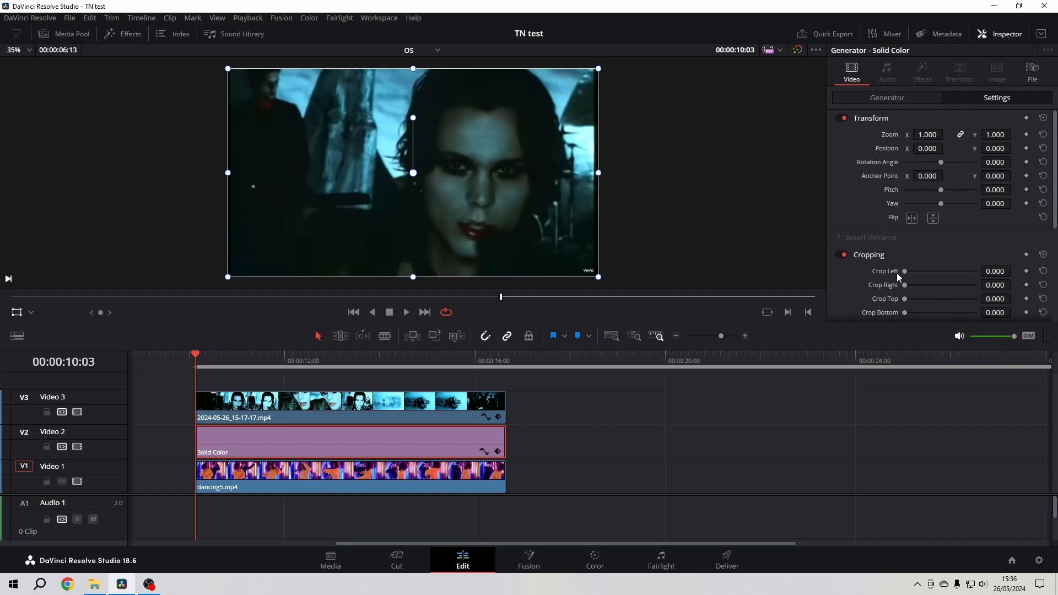
mouse_move(967, 165)
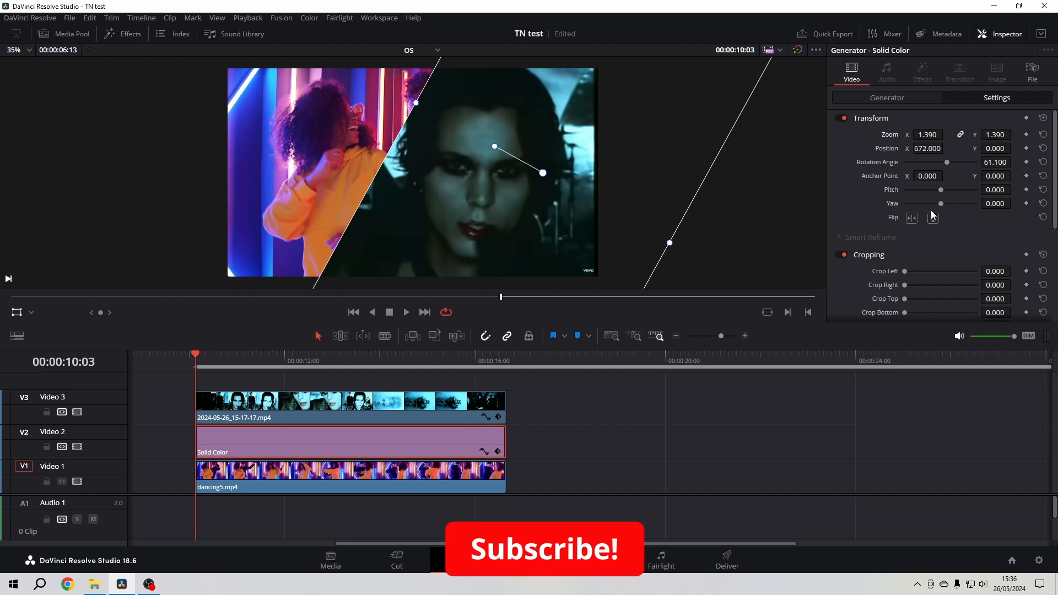
- Soften the matte's crop edge and move it to Position X 739
scroll(down, 3)
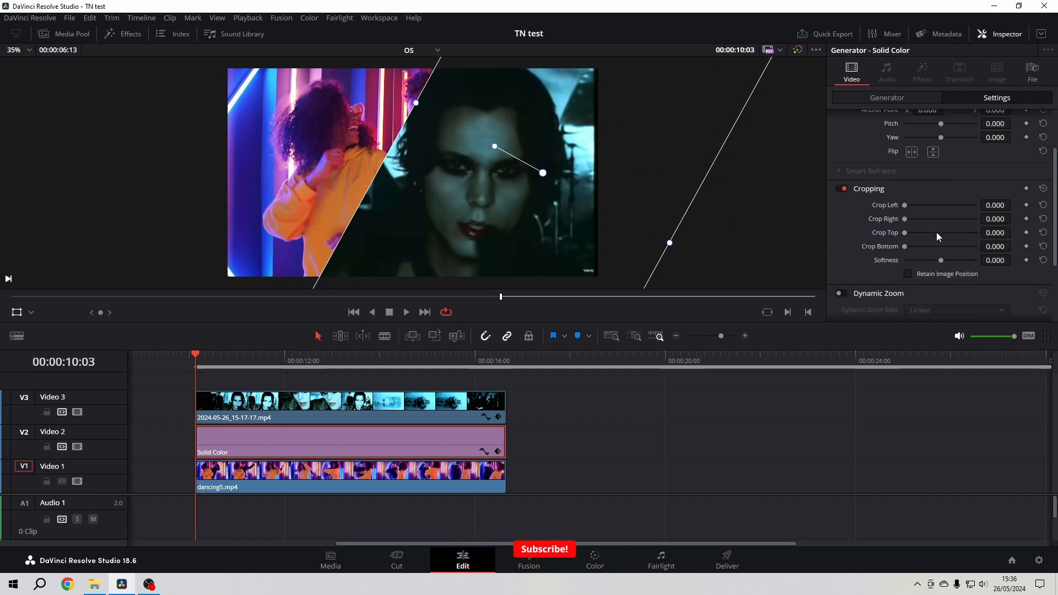
mouse_move(942, 262)
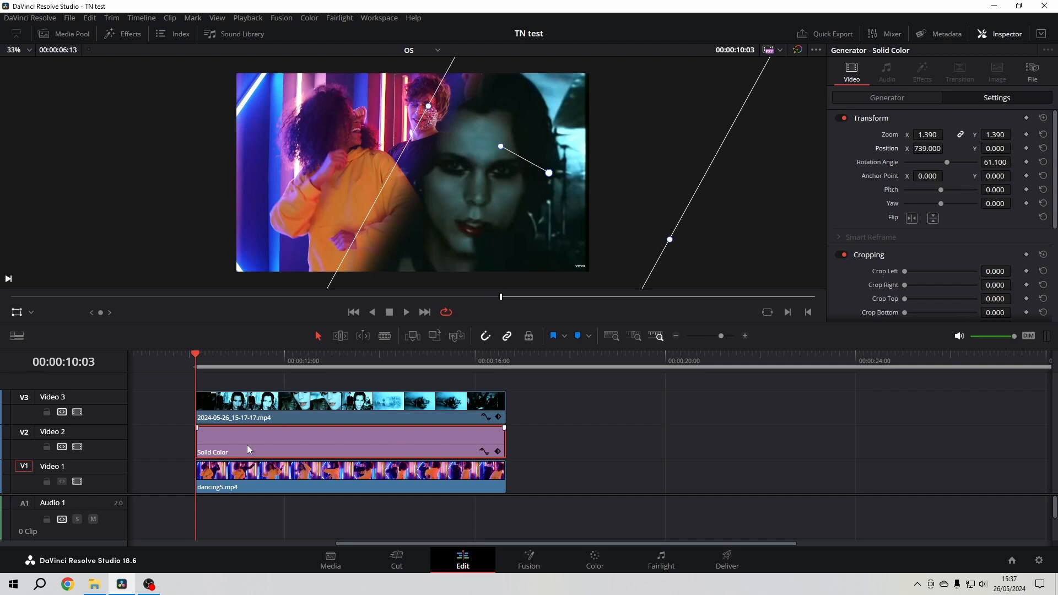
mouse_move(374, 456)
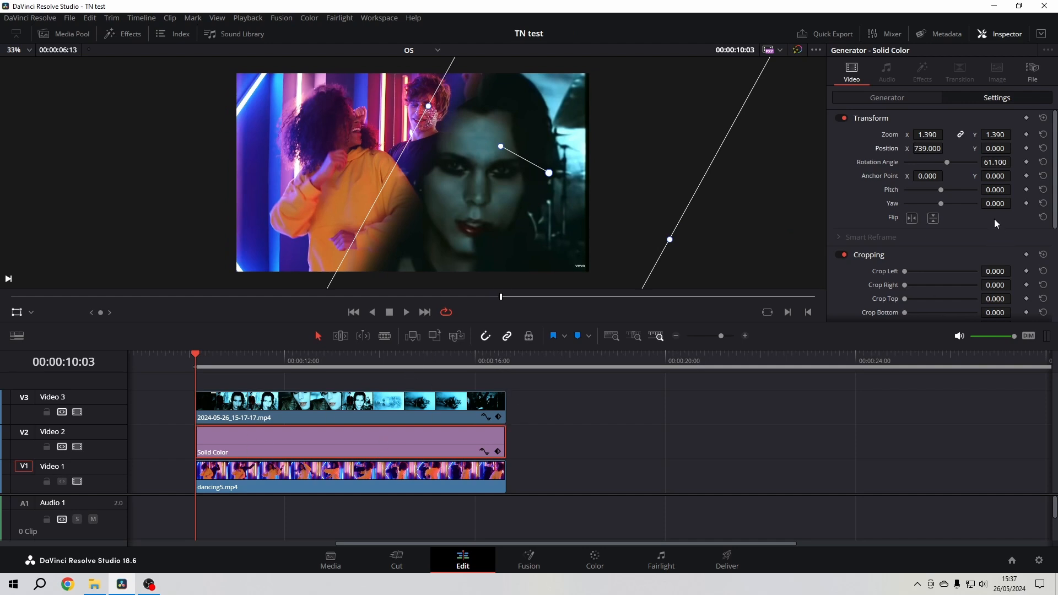
scroll(down, 3)
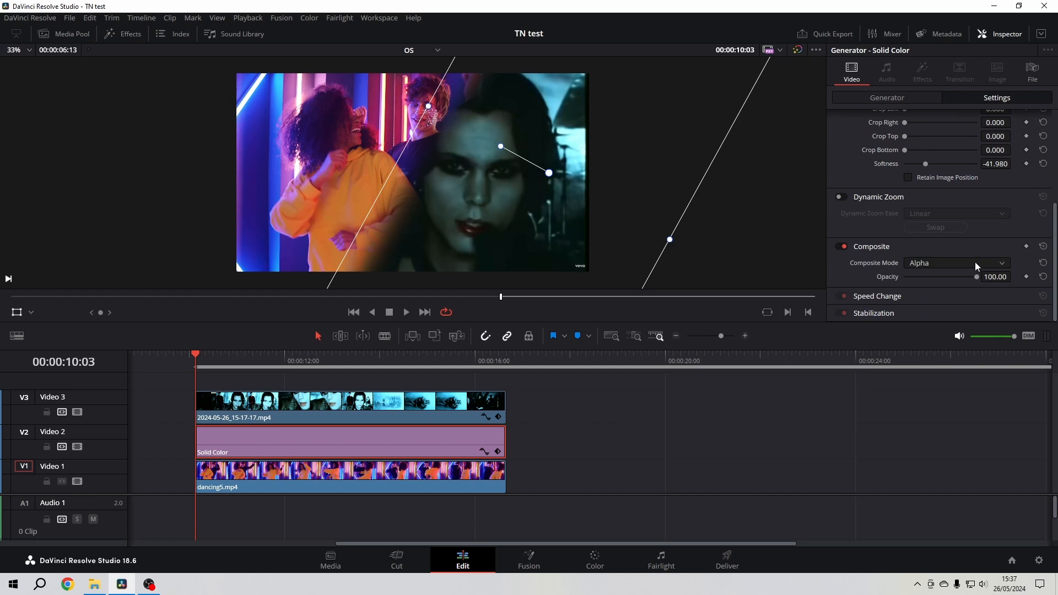
mouse_move(979, 266)
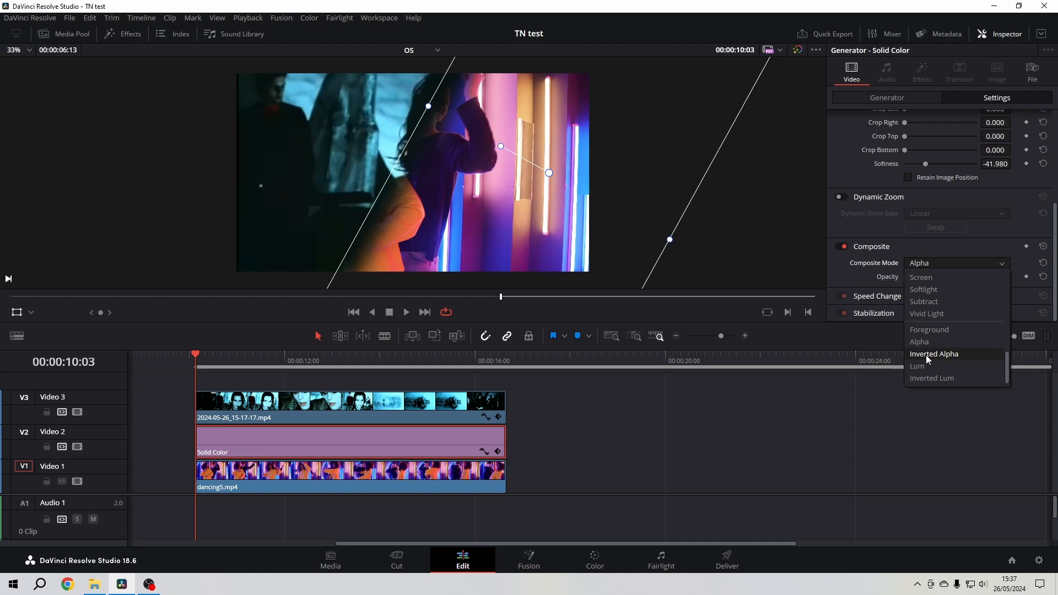
mouse_move(919, 342)
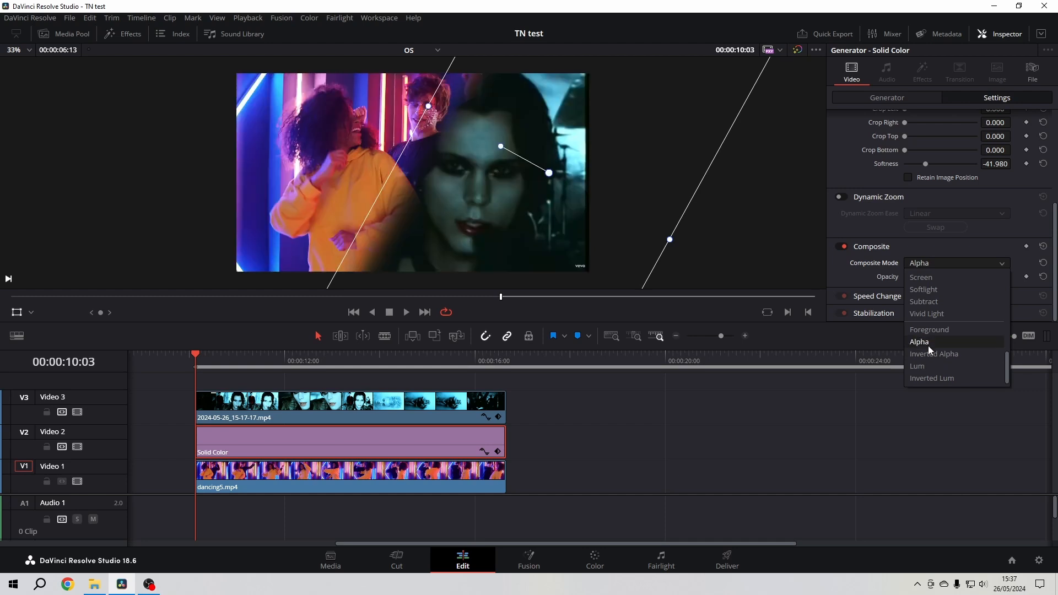